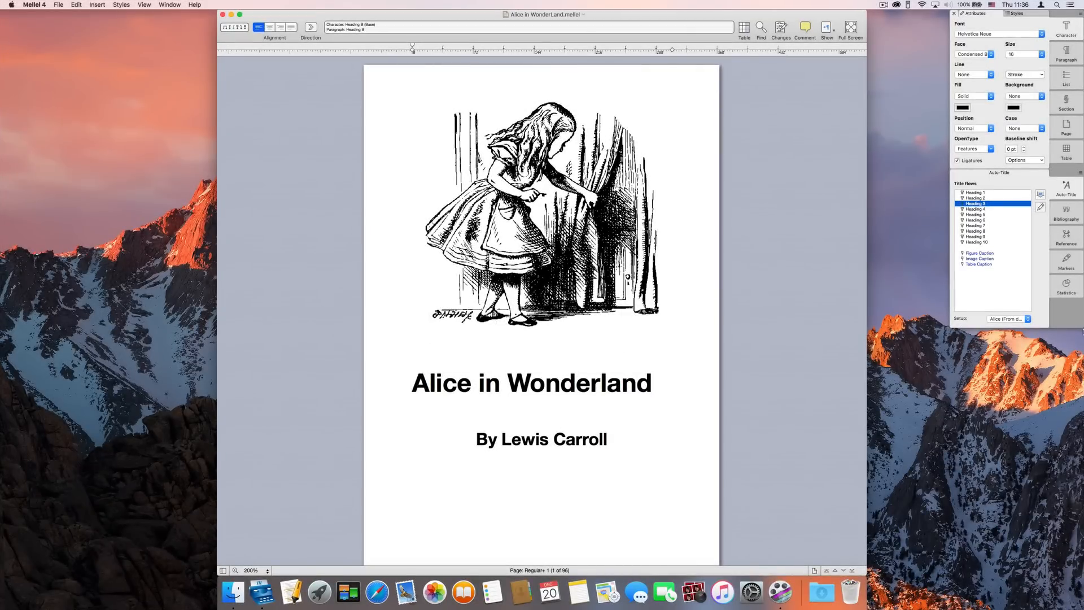
# Number the WHITE RABBIT CHECKING WATCH caption as Figure 1, then select the Down the Rabbit-Hole heading
pyautogui.scroll(-3)
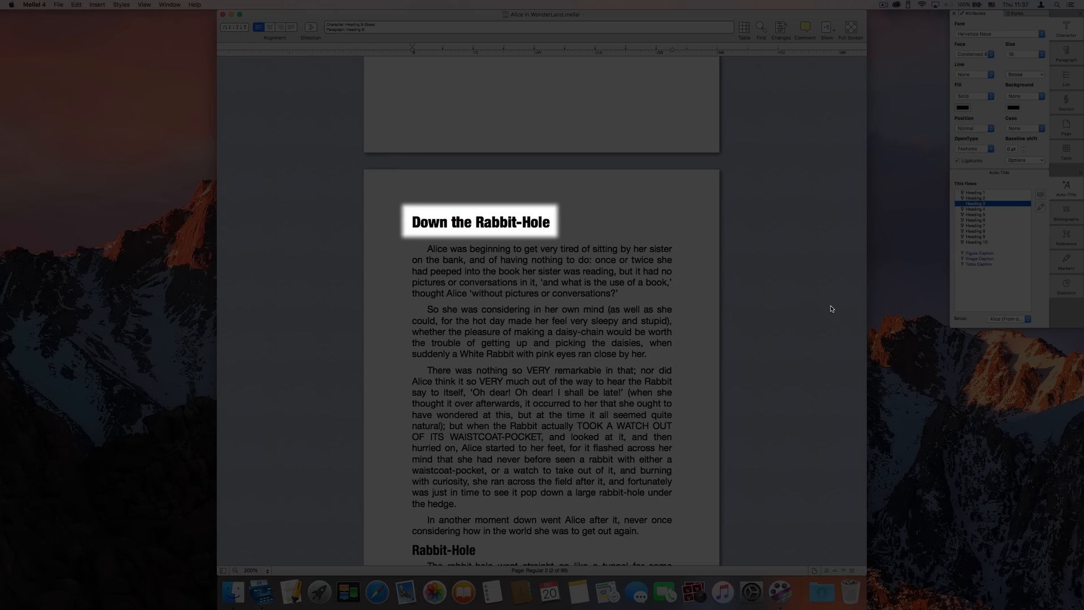
pyautogui.scroll(-3)
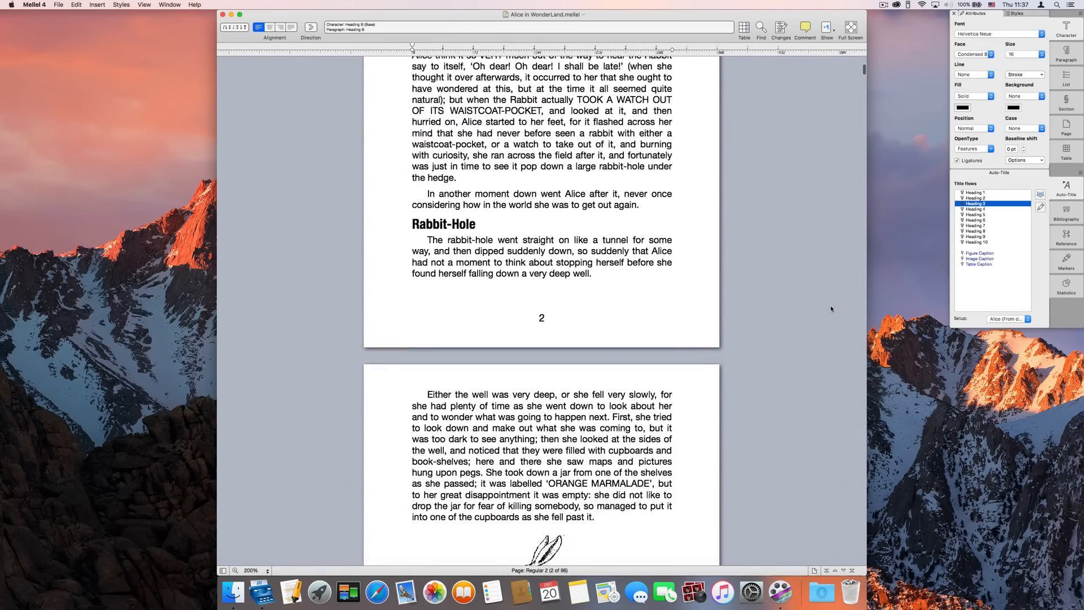
pyautogui.scroll(-3)
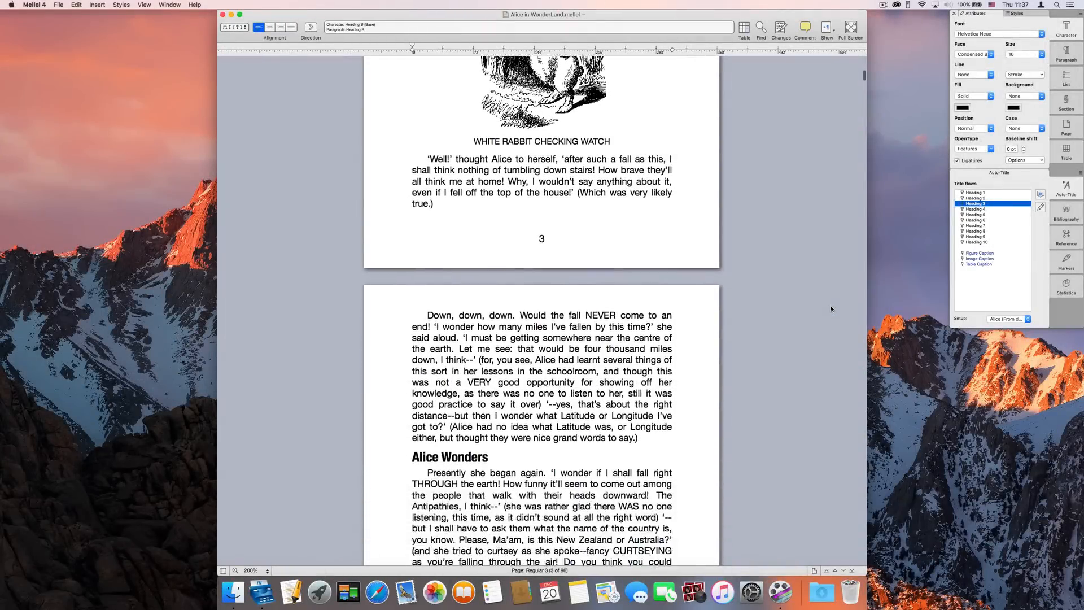
pyautogui.scroll(-3)
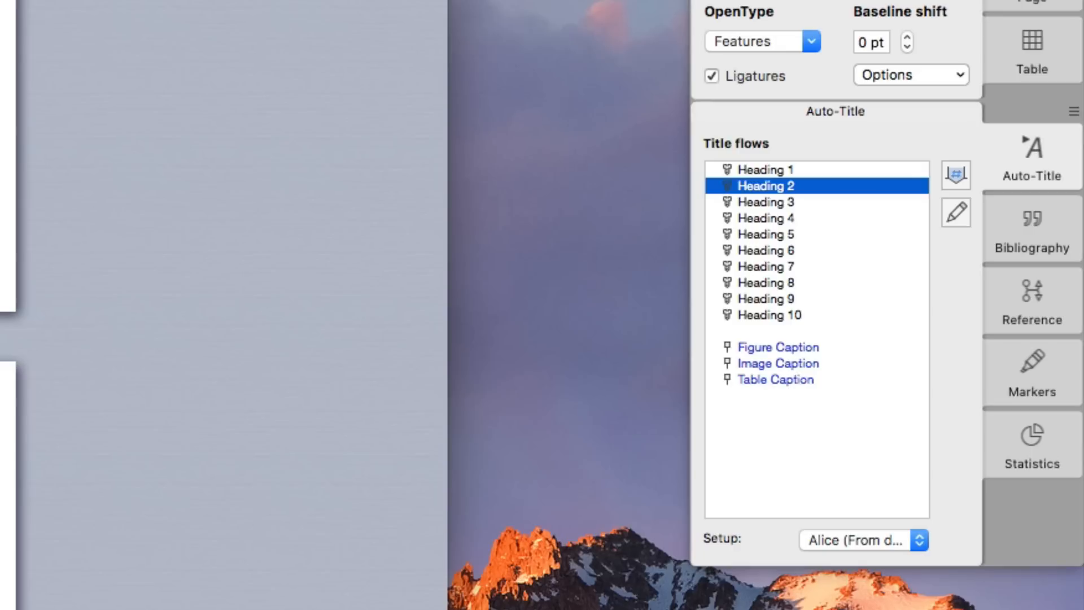
pyautogui.click(766, 201)
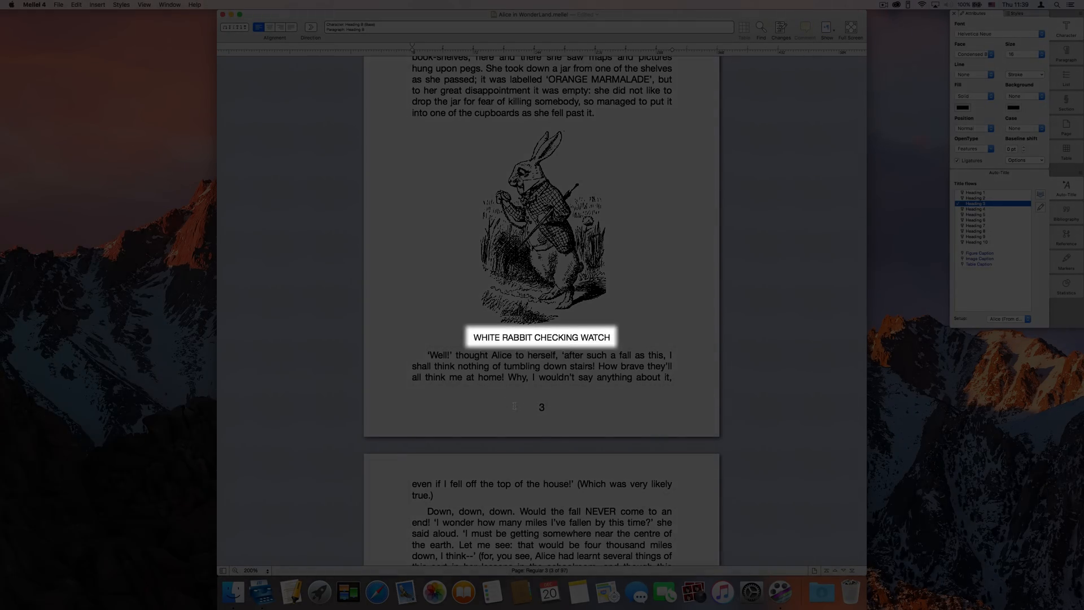
pyautogui.moveTo(474, 337); pyautogui.dragTo(577, 337)
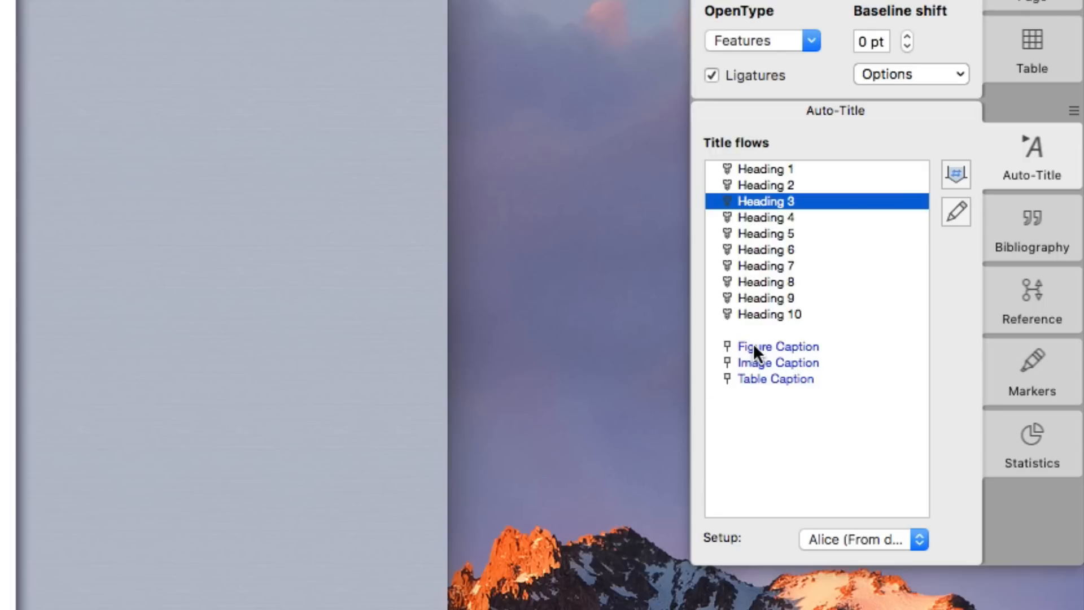
pyautogui.click(777, 346)
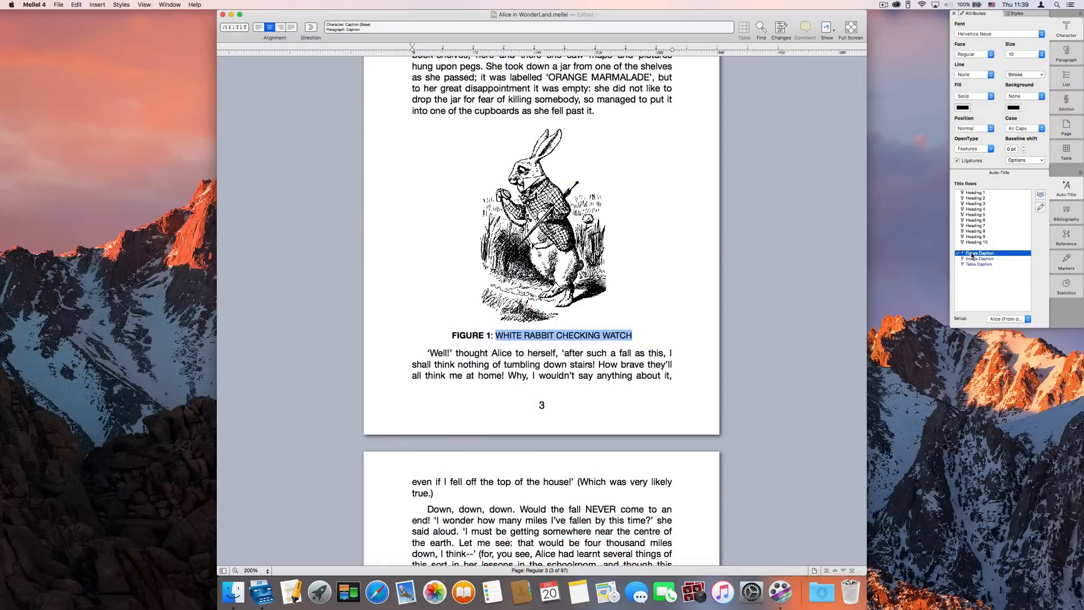
pyautogui.scroll(-3)
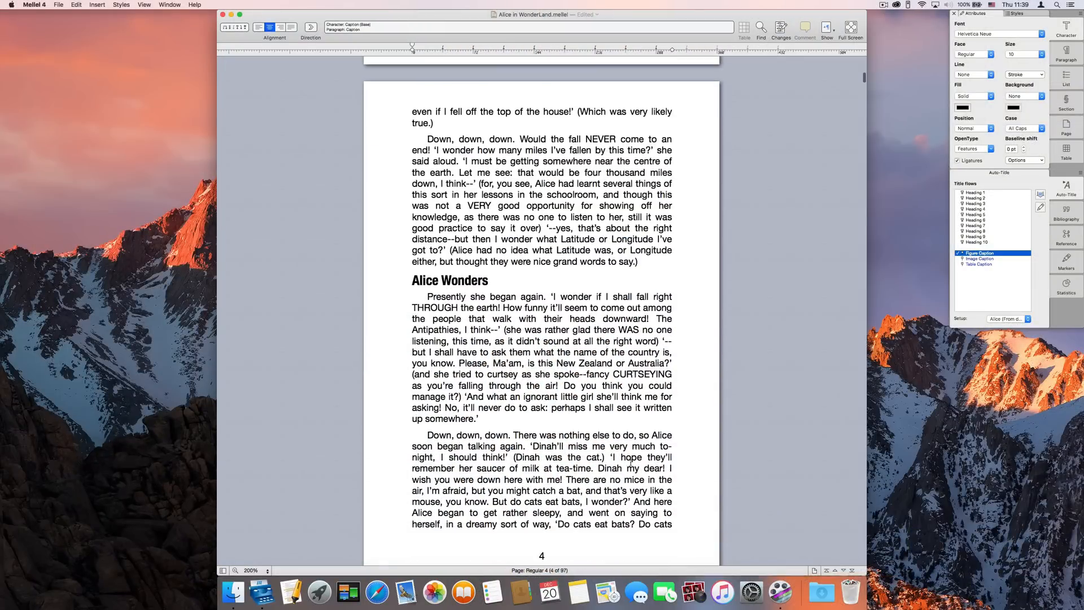
pyautogui.tripleClick(450, 280)
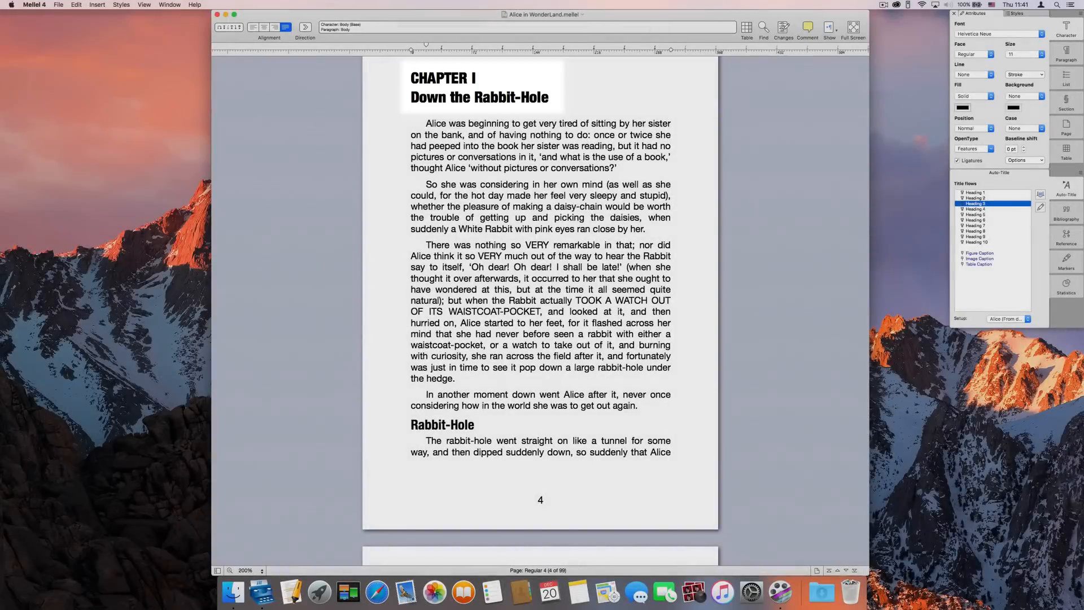
pyautogui.click(95, 4)
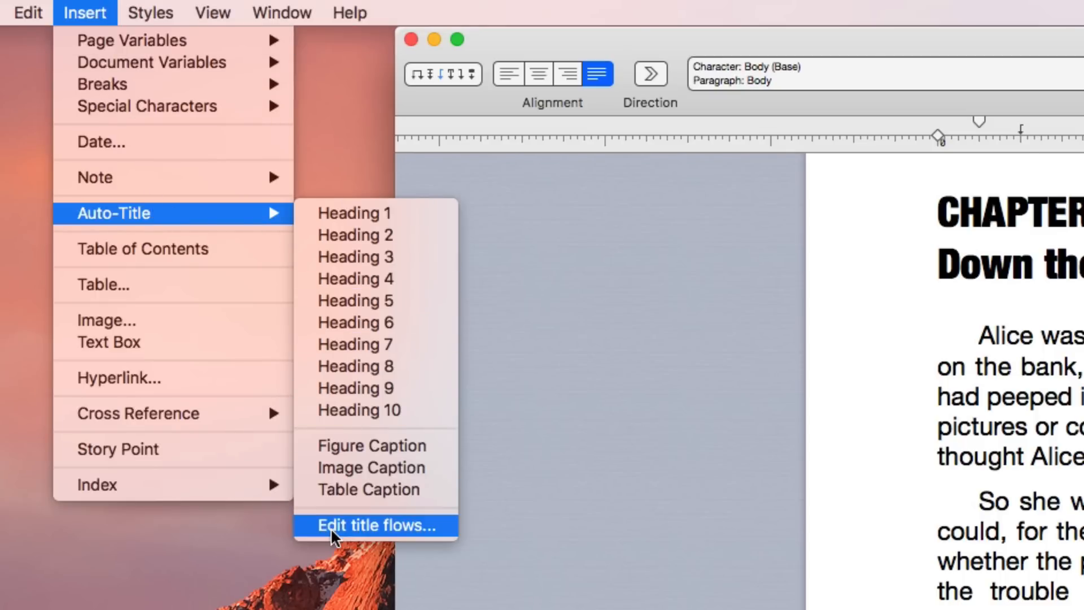
pyautogui.click(374, 526)
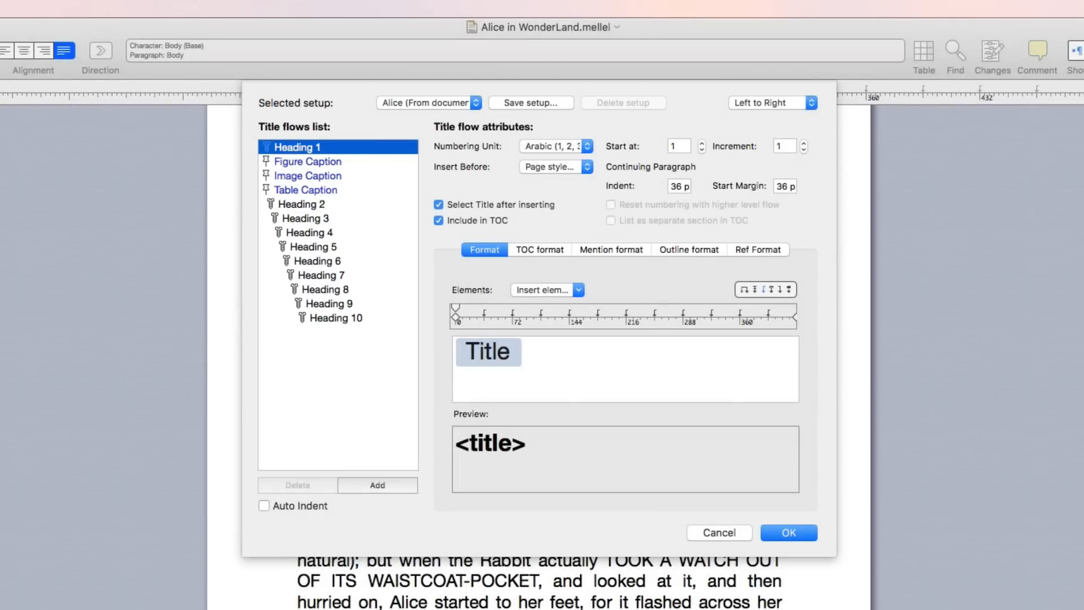
pyautogui.click(788, 532)
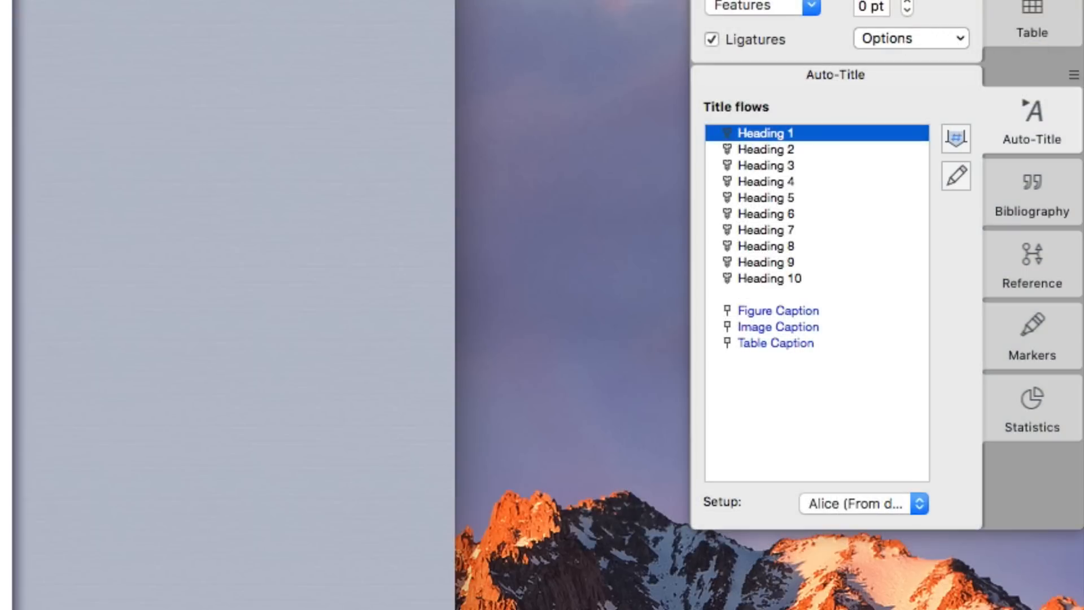
pyautogui.click(956, 176)
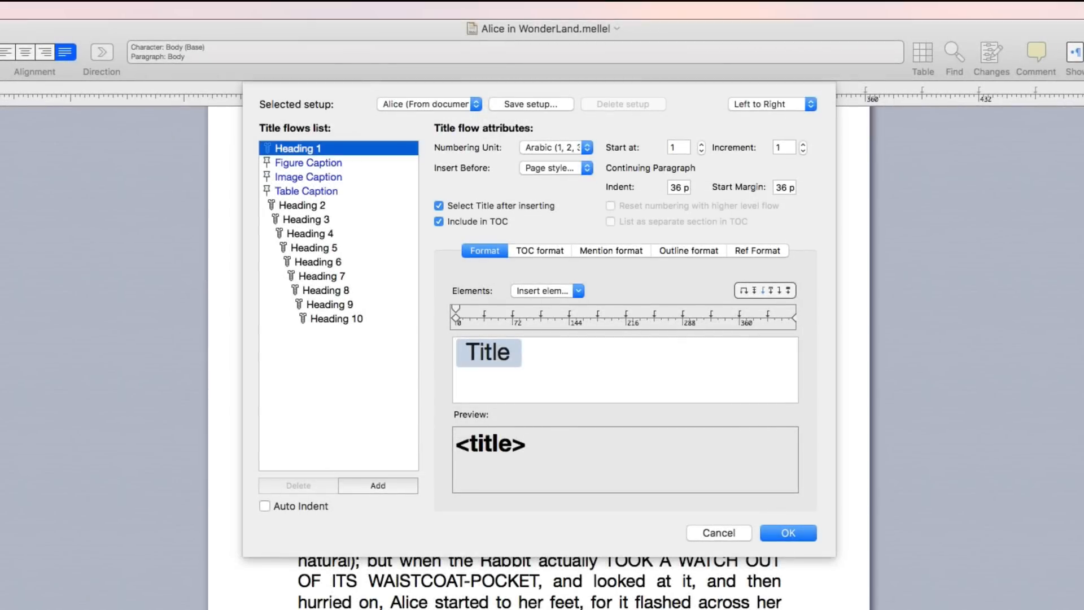
pyautogui.moveTo(347, 213)
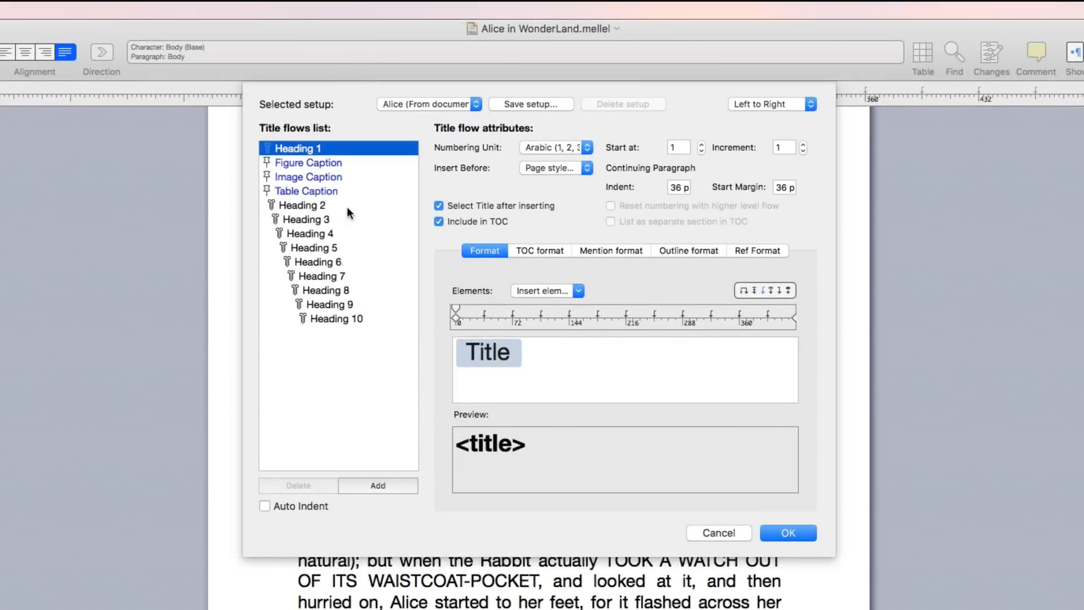
pyautogui.click(300, 204)
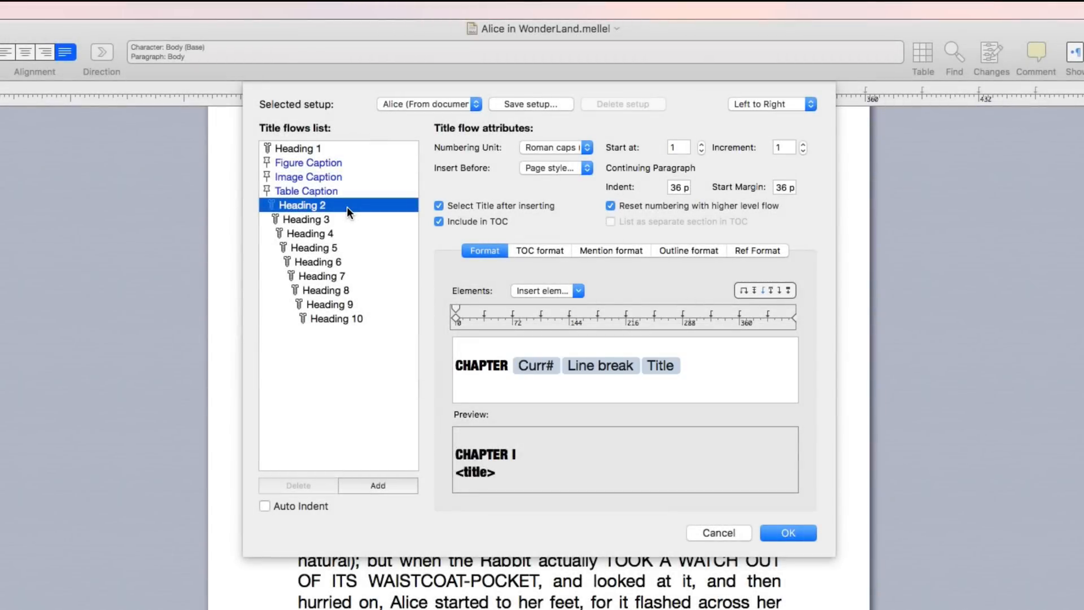
pyautogui.click(170, 10)
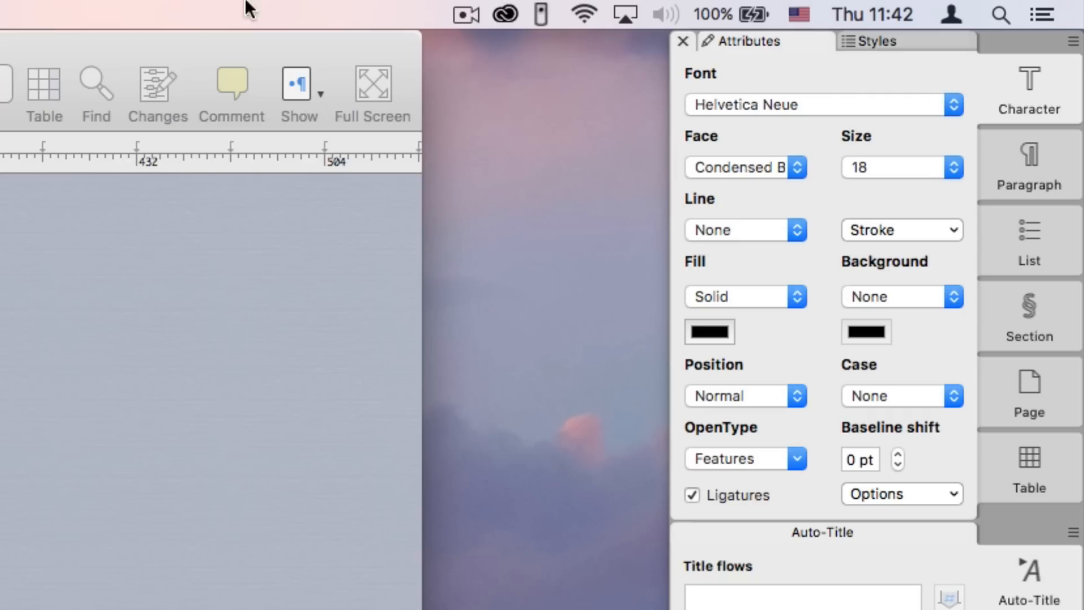
pyautogui.click(746, 166)
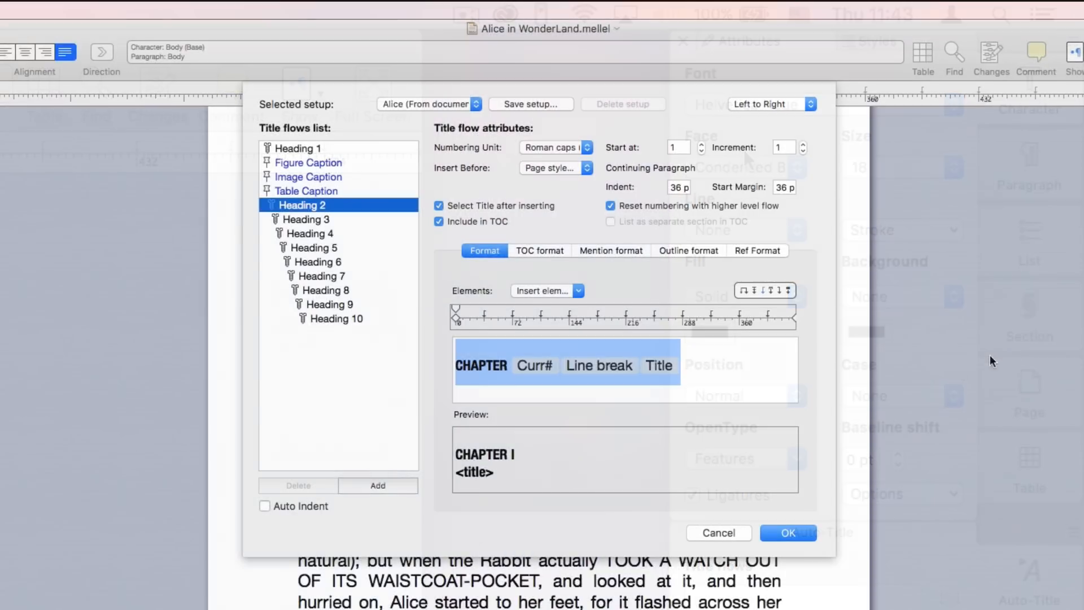
pyautogui.click(787, 532)
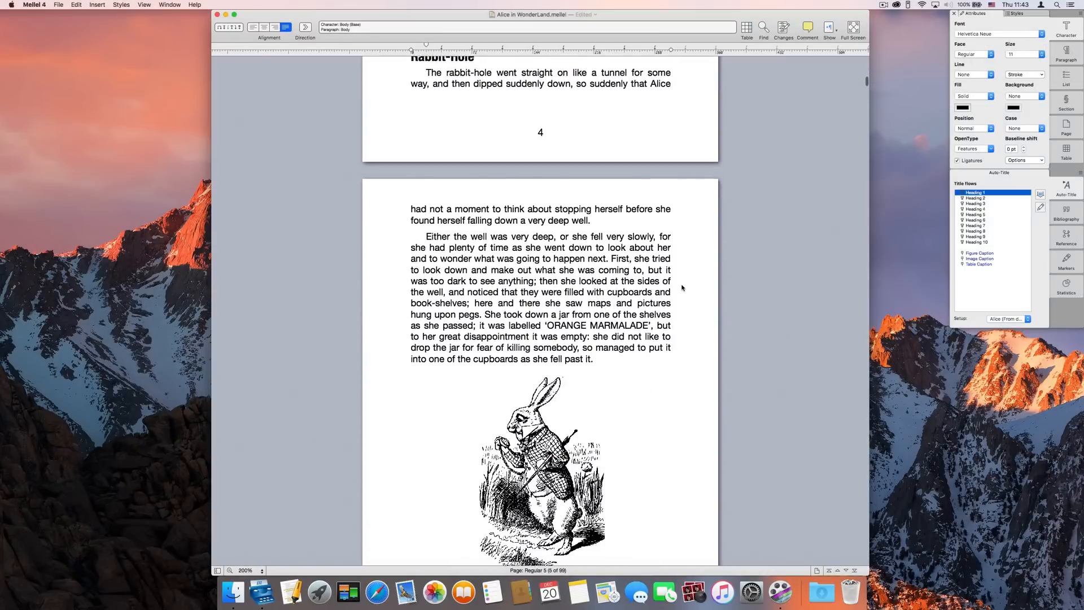
# Check the Chapter II 'The Pool of Tears' heading, then go back to the title page
pyautogui.scroll(-3)
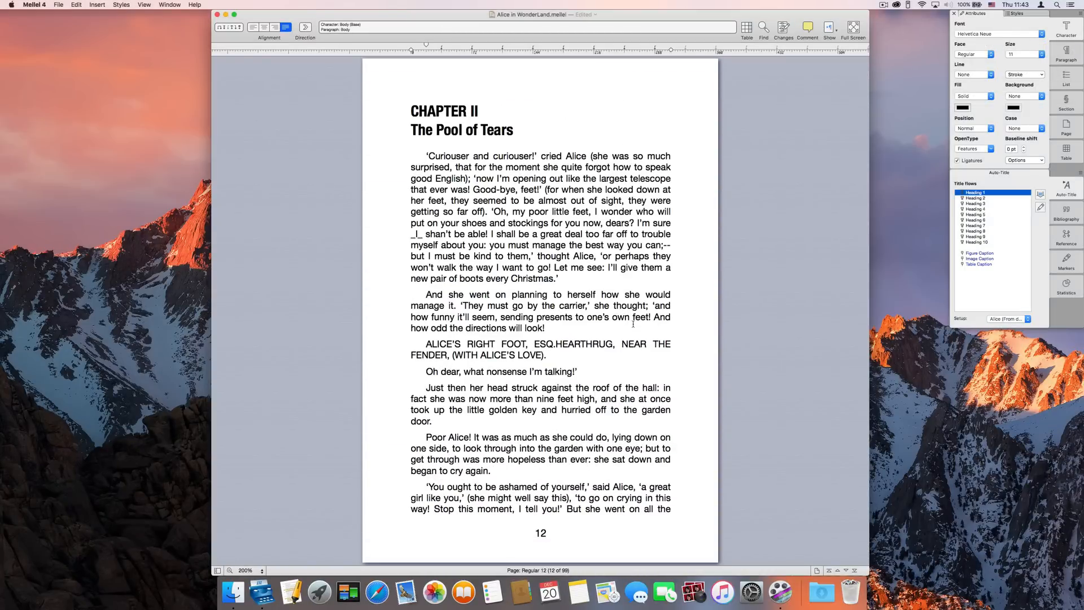
pyautogui.scroll(-3)
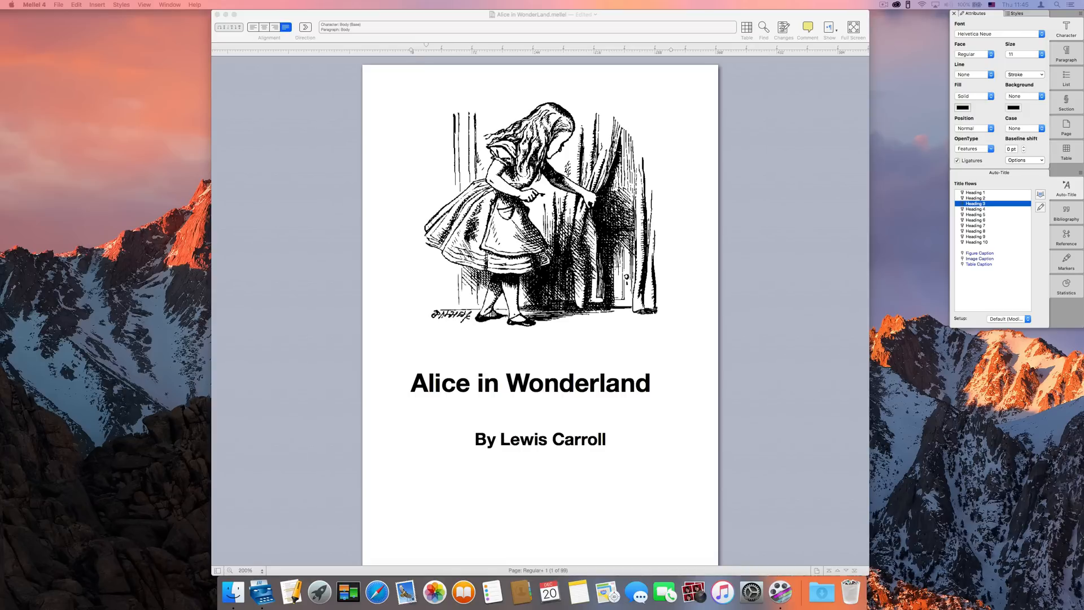
pyautogui.click(975, 192)
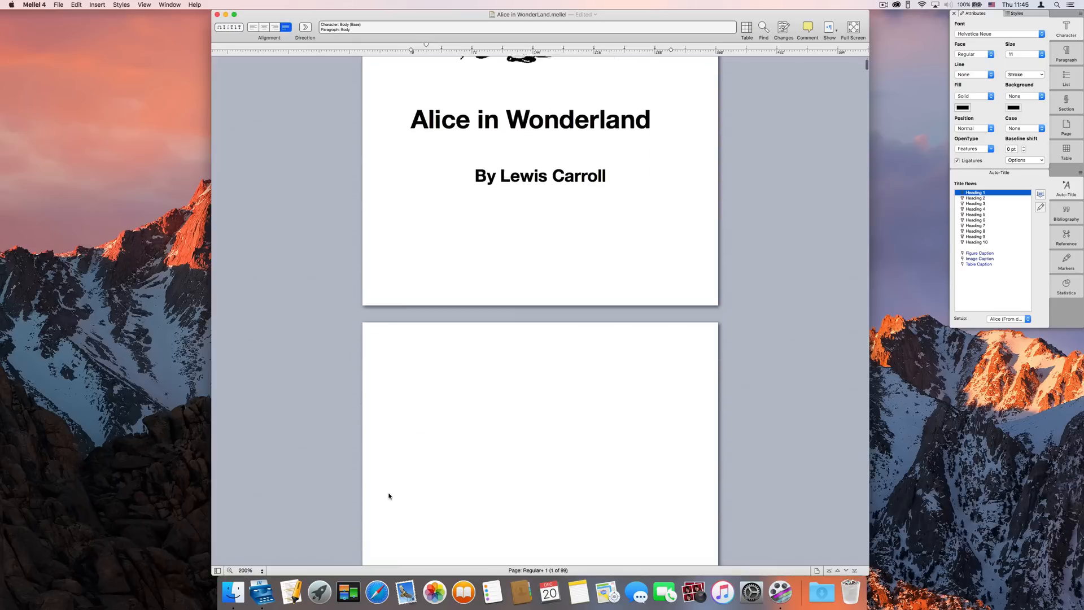
# Insert a Table of Contents below the Table of Contents heading
pyautogui.scroll(-3)
pyautogui.write('Table of Contents')
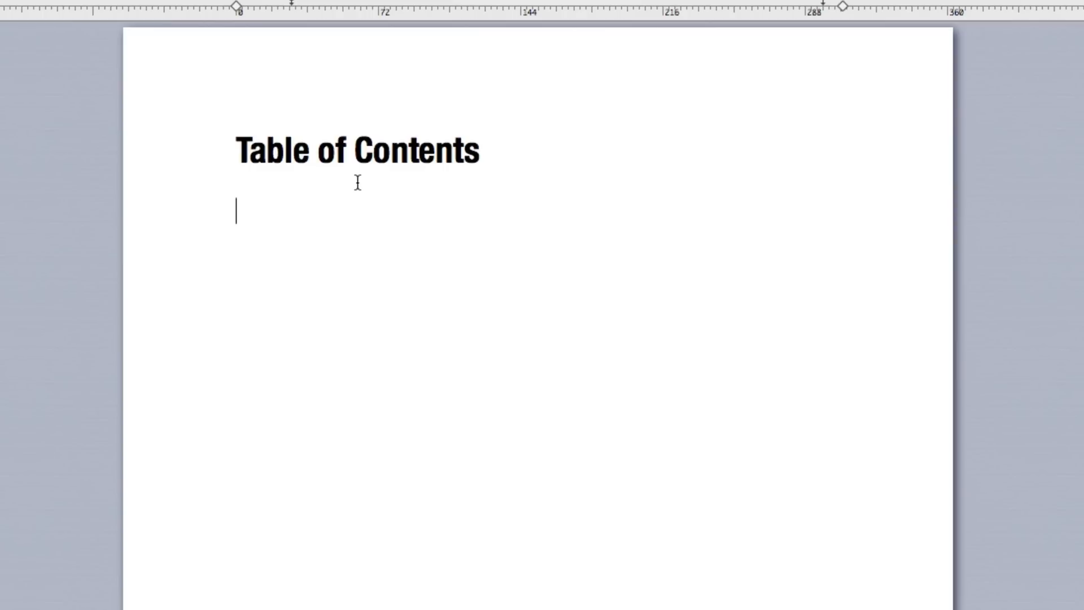
pyautogui.click(216, 10)
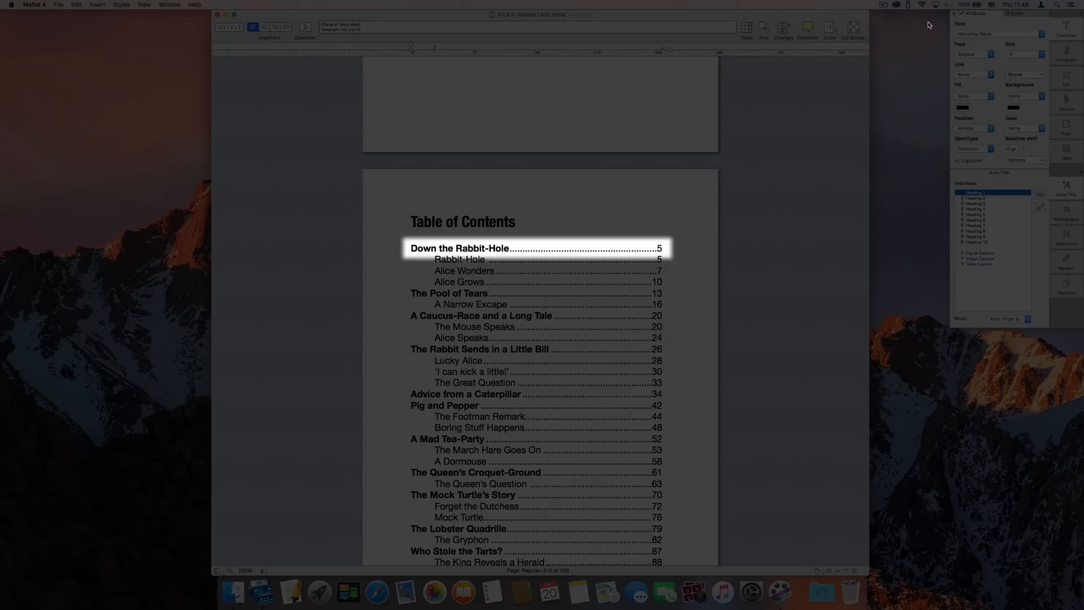
pyautogui.moveTo(909, 129)
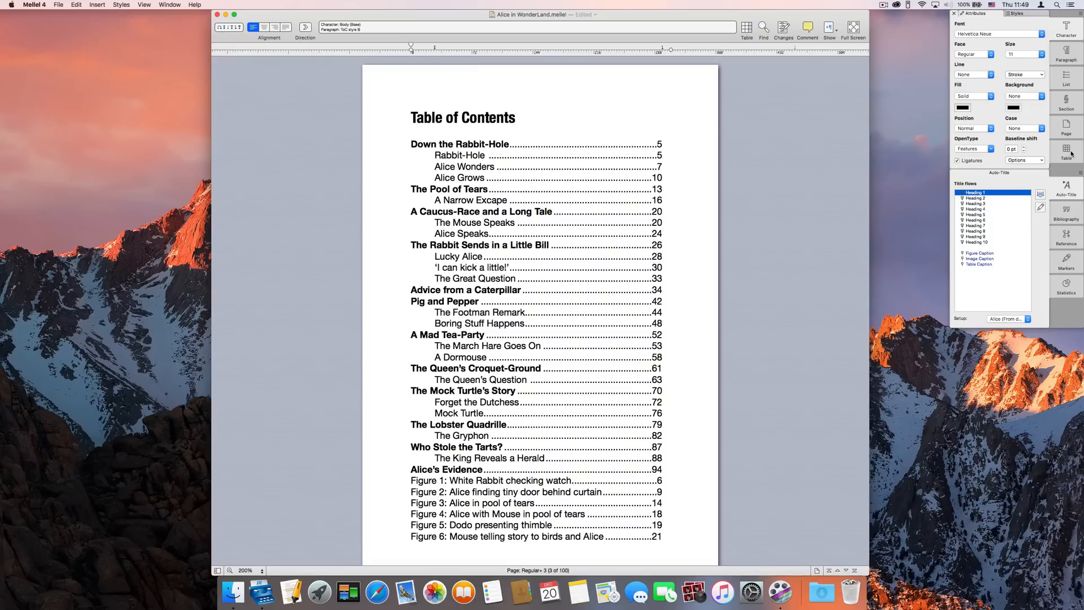
# Set the Heading 1 title flow's contents-entry format to Bold
pyautogui.click(96, 5)
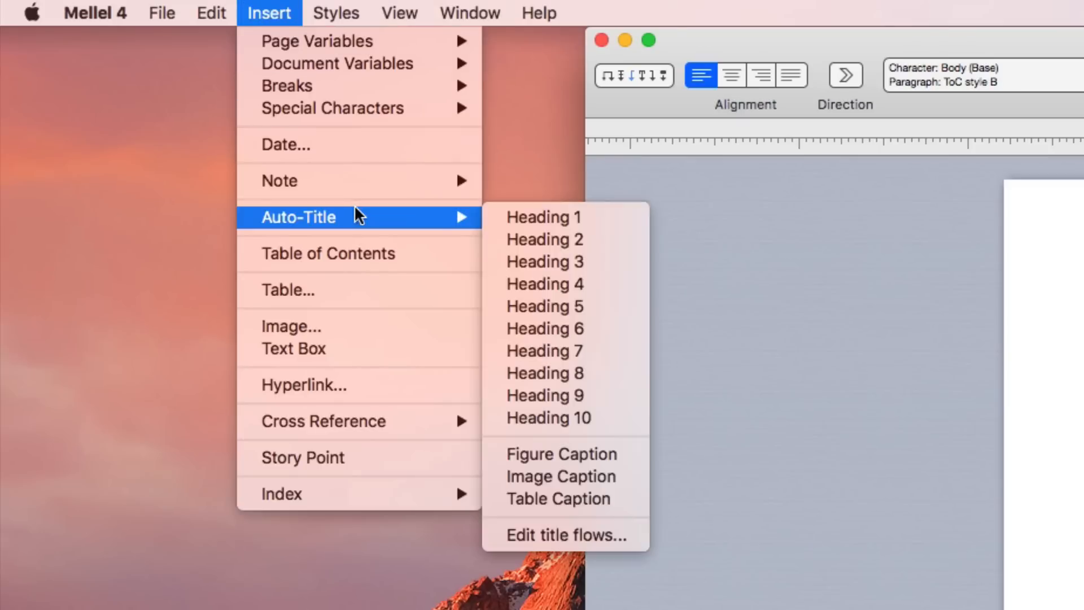
pyautogui.click(564, 534)
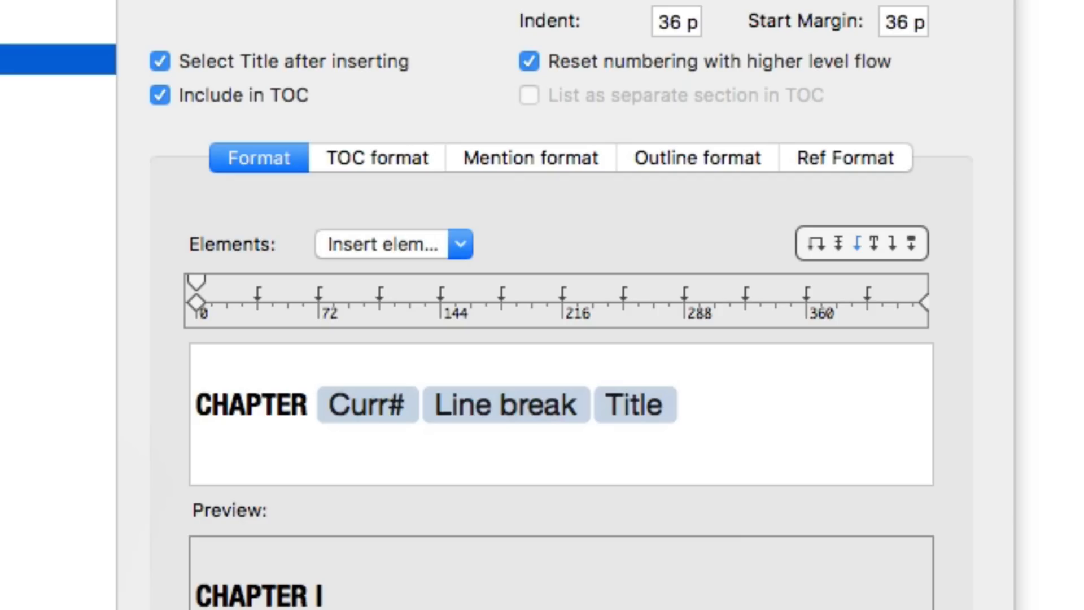
pyautogui.click(259, 157)
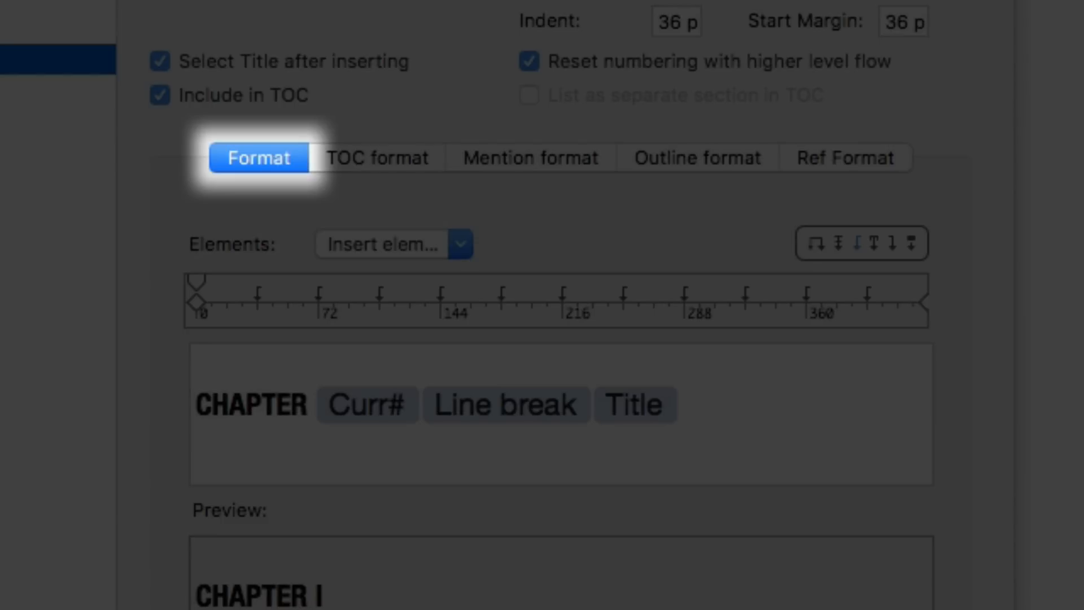
pyautogui.click(376, 157)
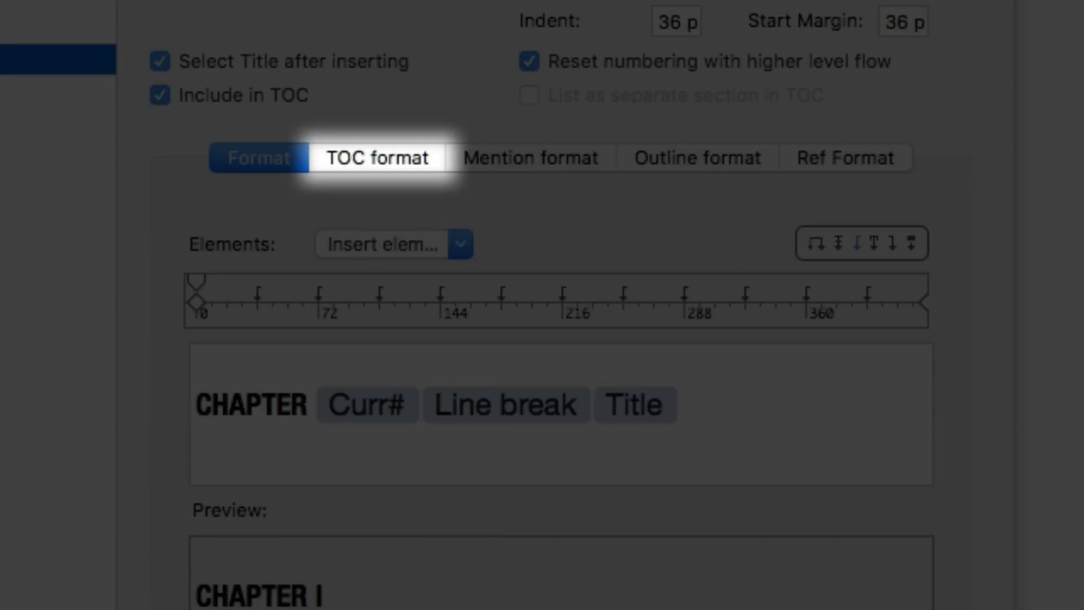
pyautogui.click(258, 158)
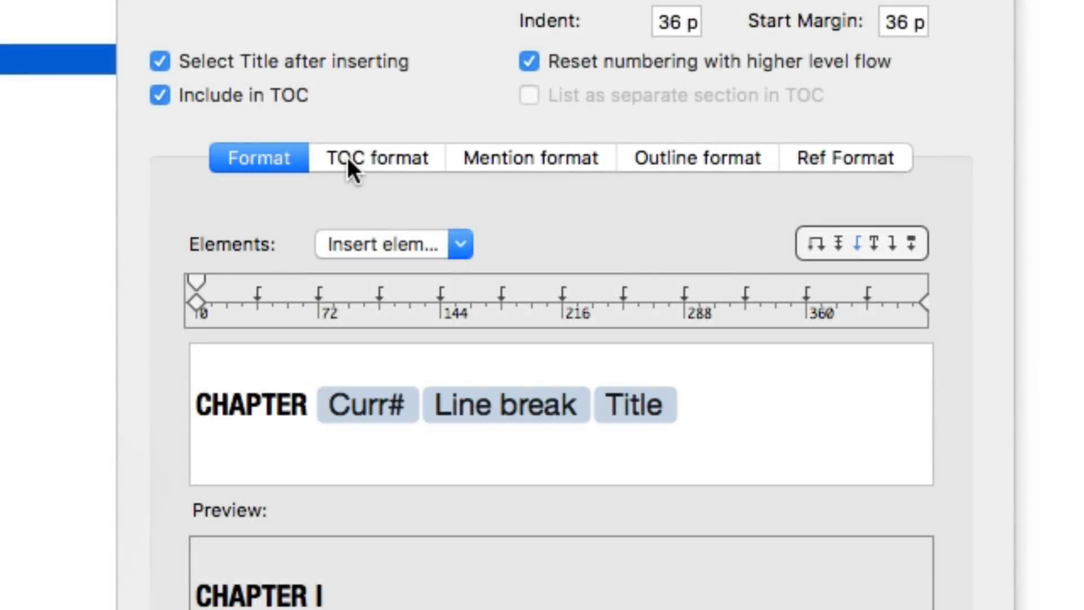
pyautogui.click(376, 158)
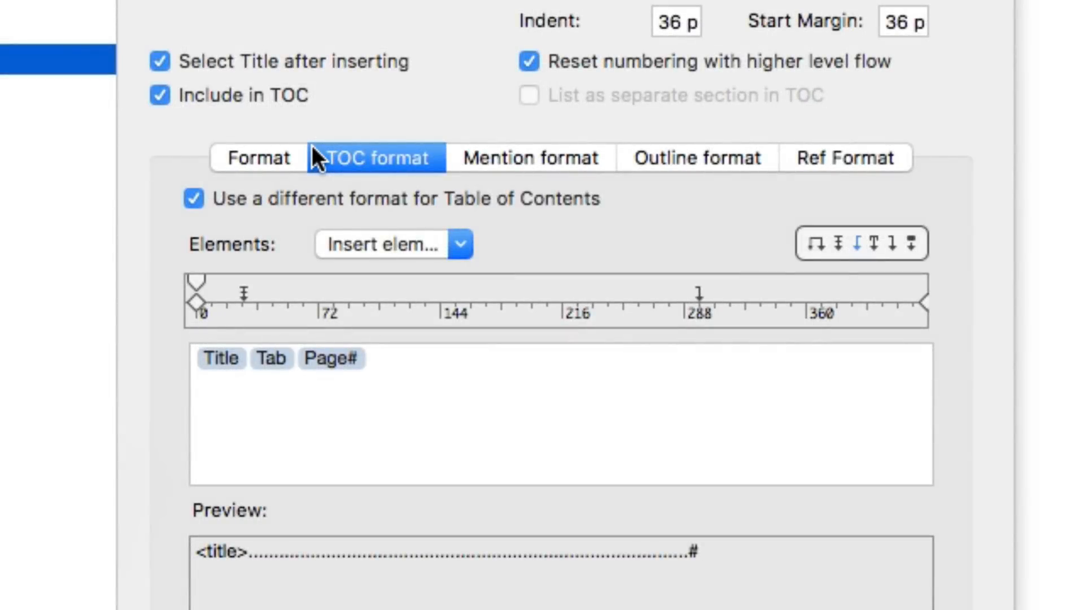
pyautogui.click(331, 358)
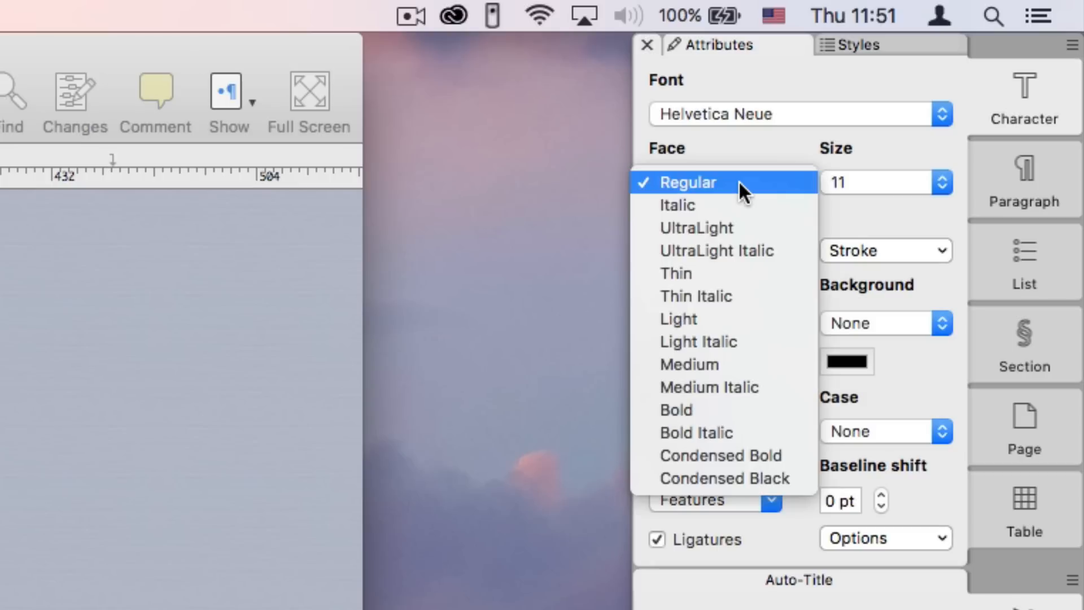
pyautogui.moveTo(721, 422)
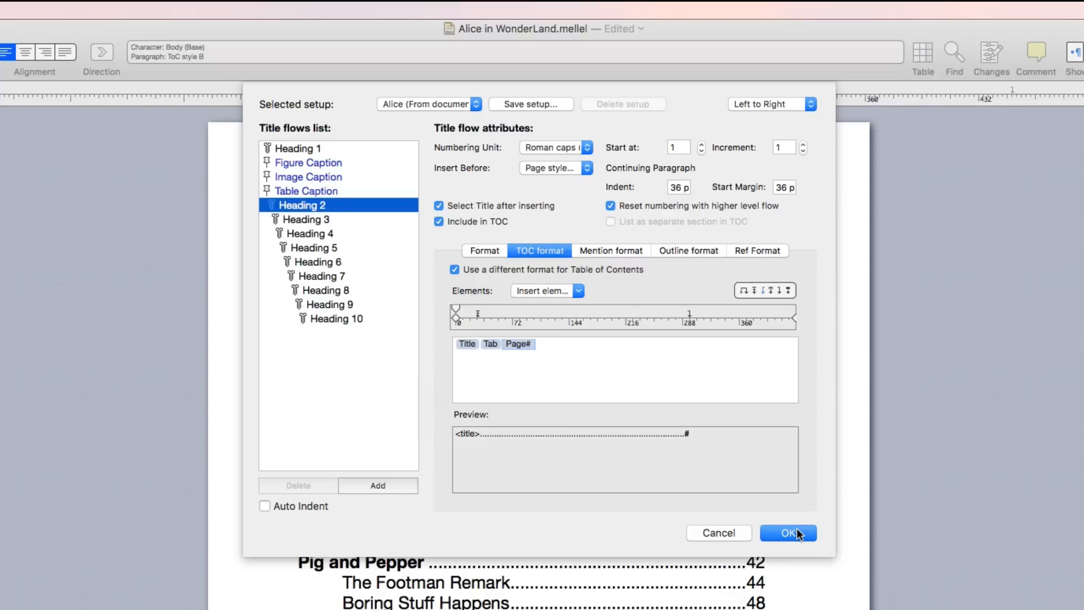
pyautogui.click(788, 533)
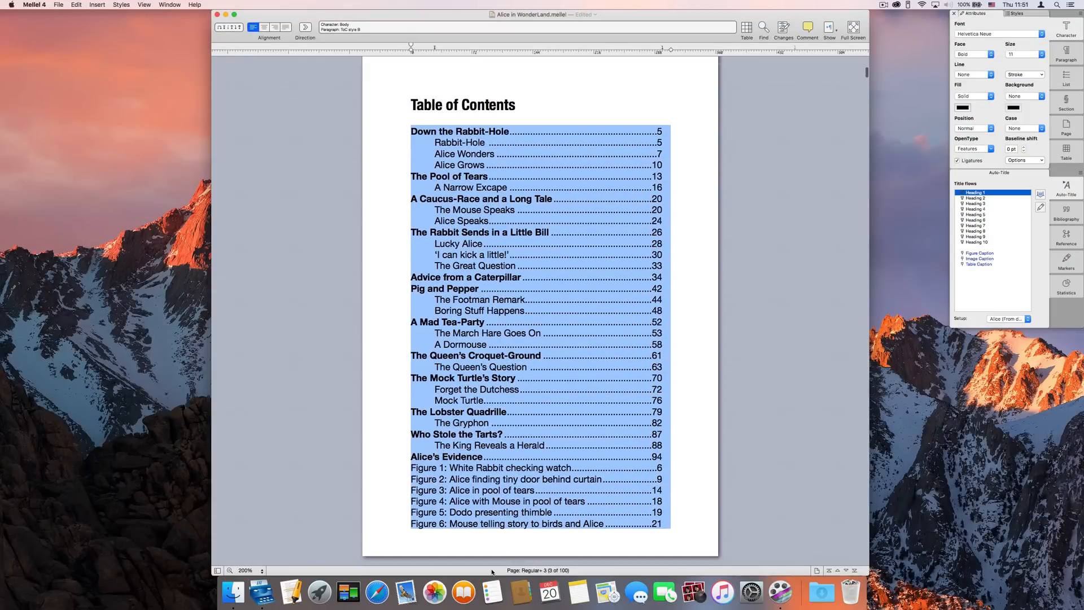
# Regenerate the Table of Contents so chapter entries show bold page numbers
pyautogui.scroll(-3)
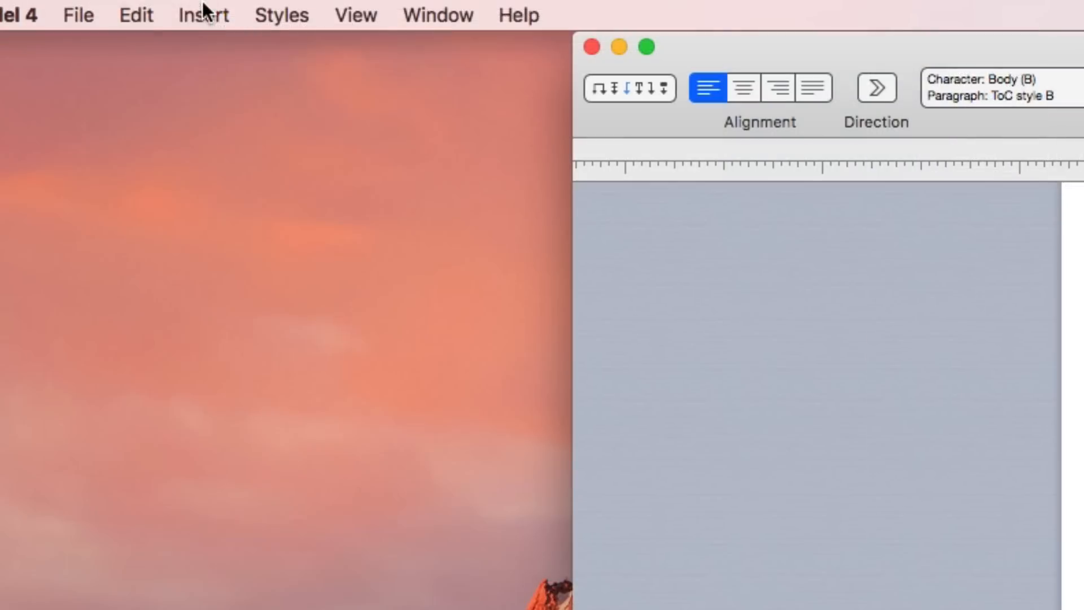
pyautogui.click(203, 14)
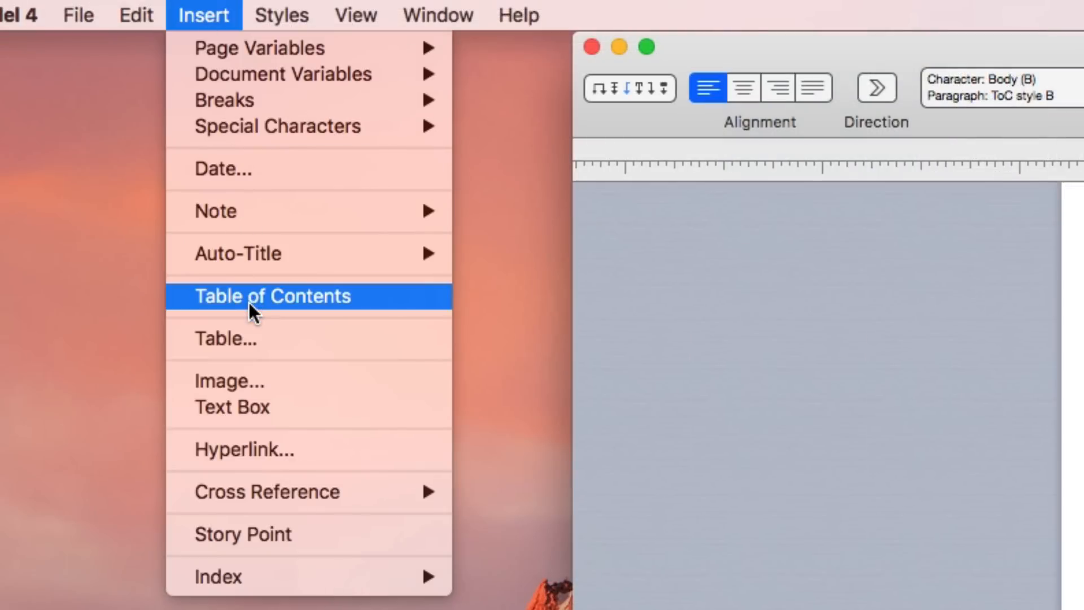
pyautogui.click(272, 295)
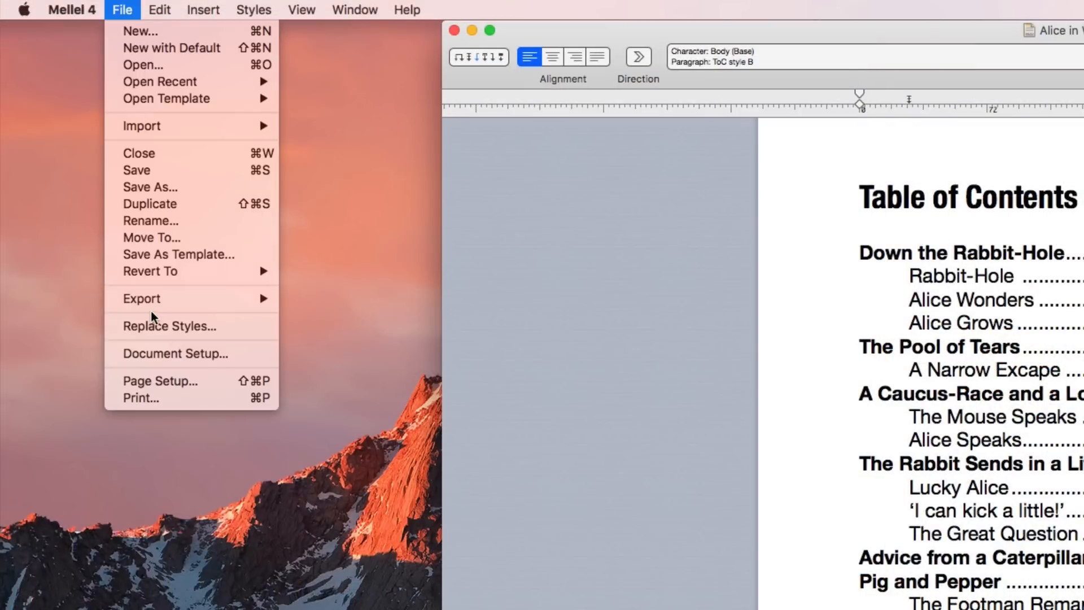
# Export the manuscript as the PDF 'Alice in WonderLand' to the Desktop
pyautogui.click(141, 299)
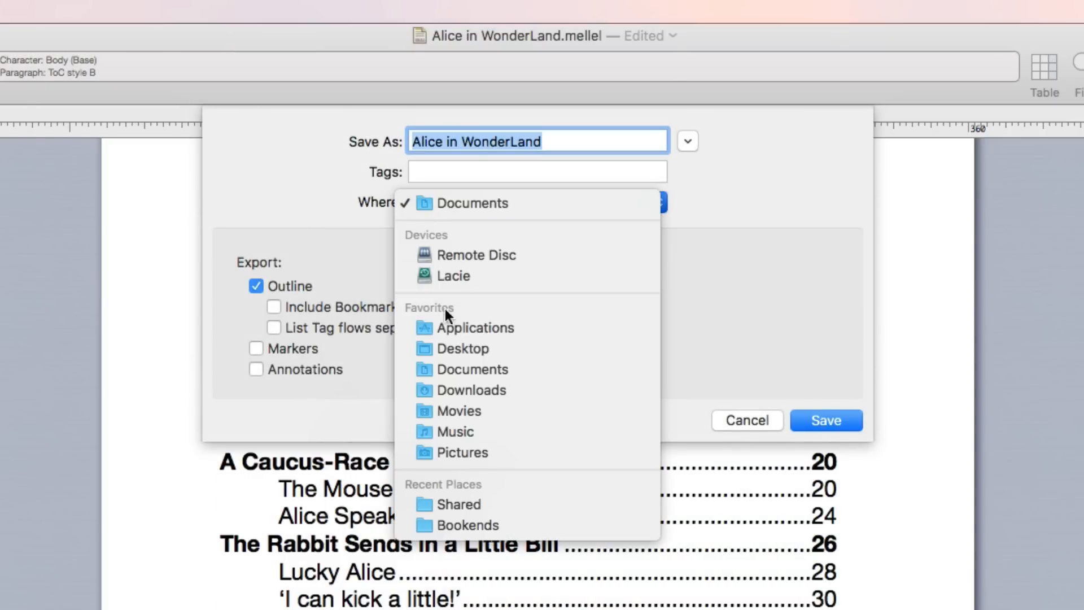
pyautogui.click(461, 348)
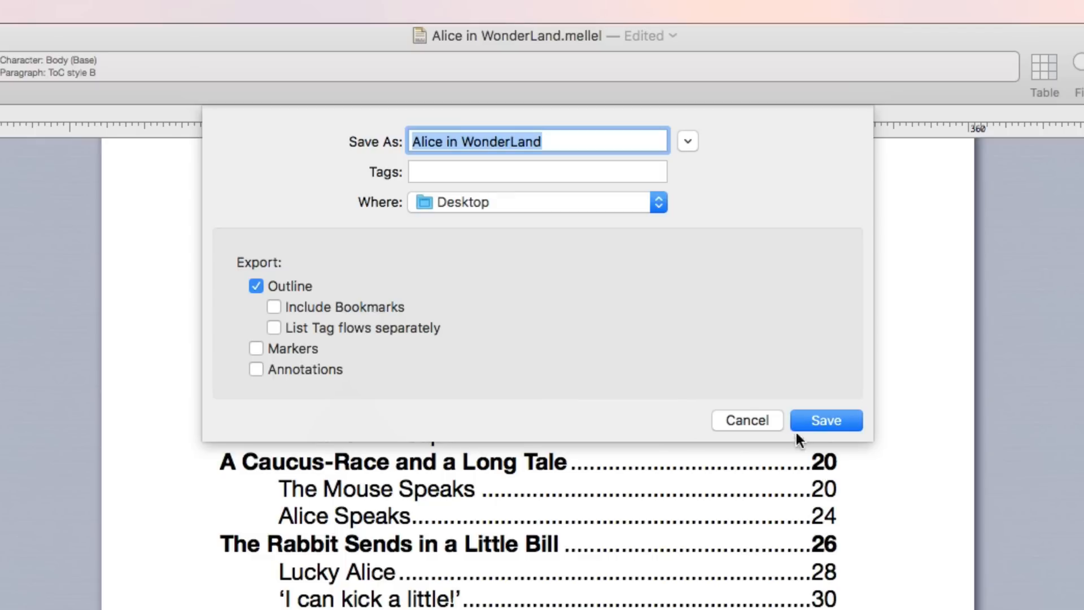
pyautogui.click(825, 420)
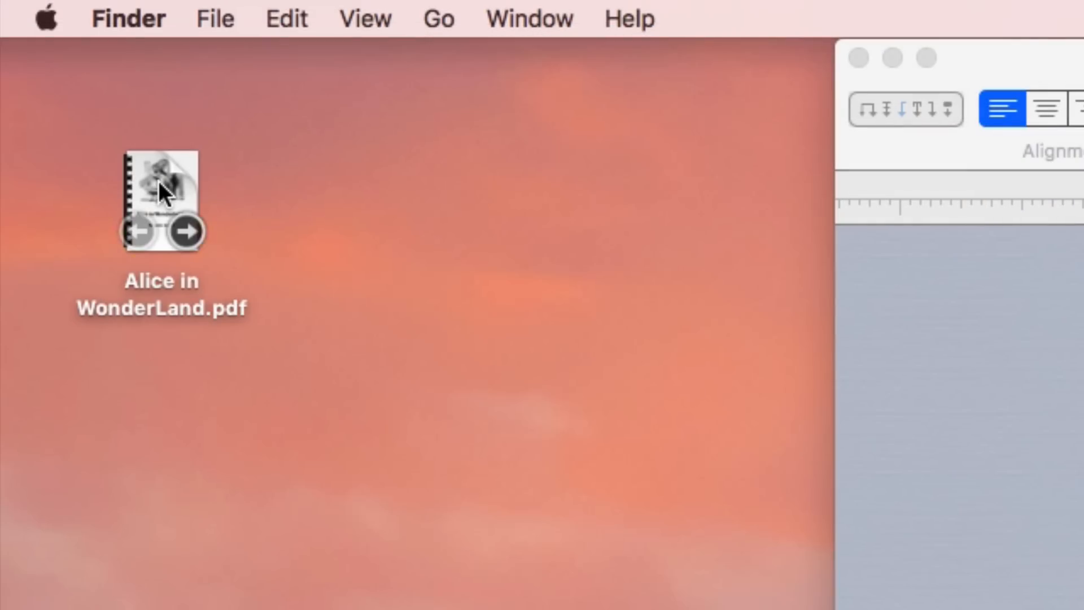
# Open Alice in WonderLand.pdf in Preview and scroll to its contents page
pyautogui.doubleClick(161, 200)
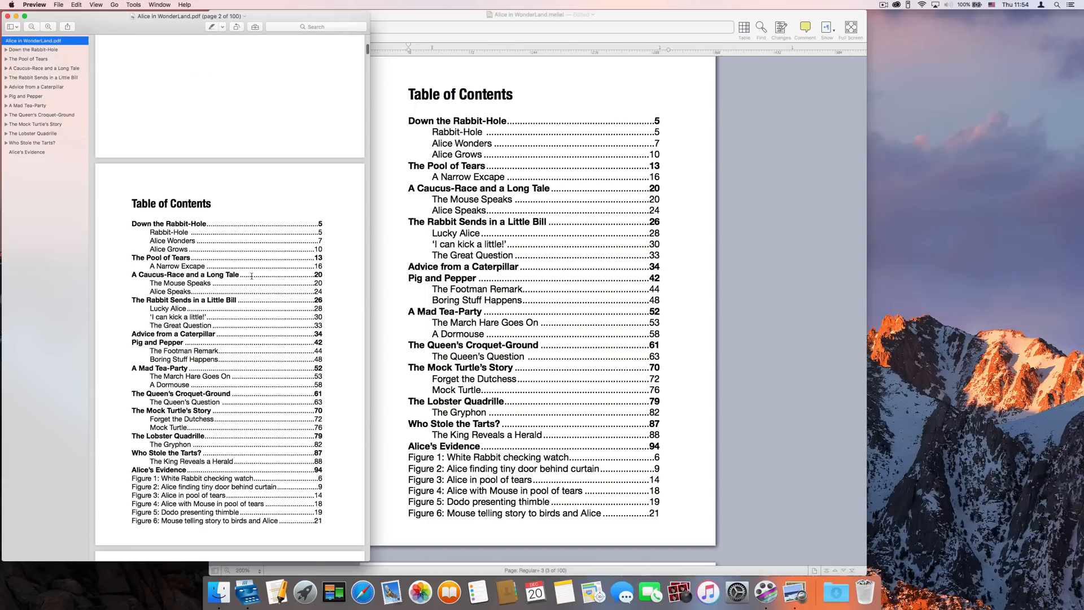
pyautogui.scroll(-3)
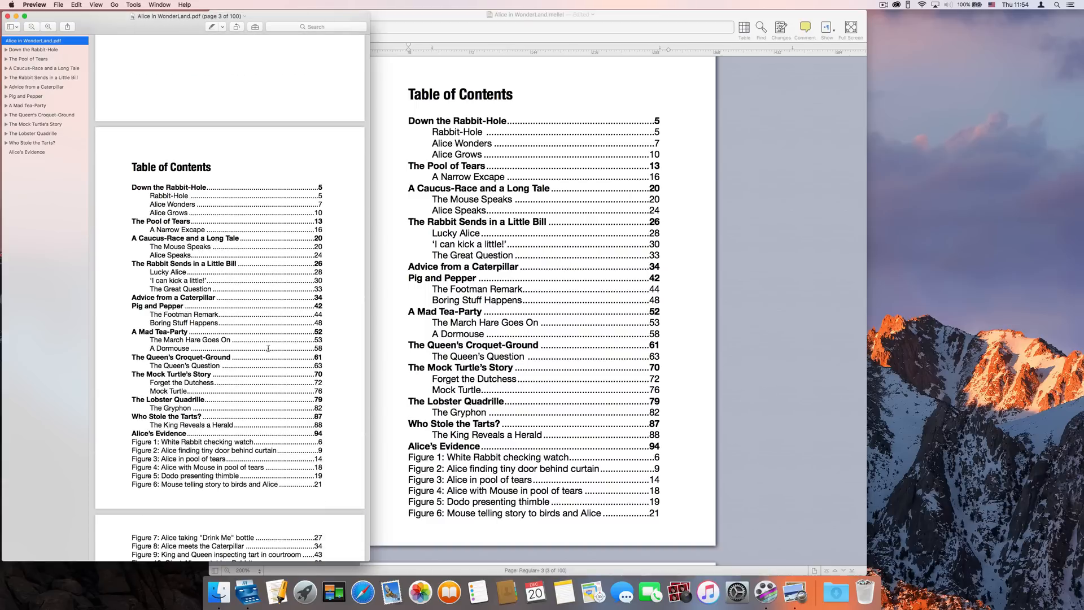
pyautogui.moveTo(345, 320)
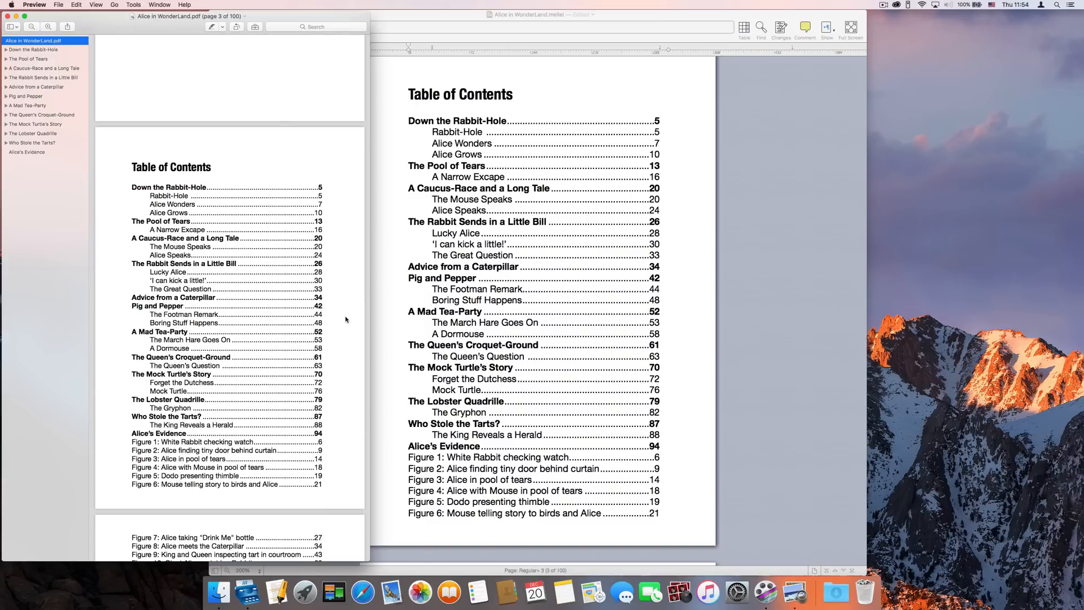